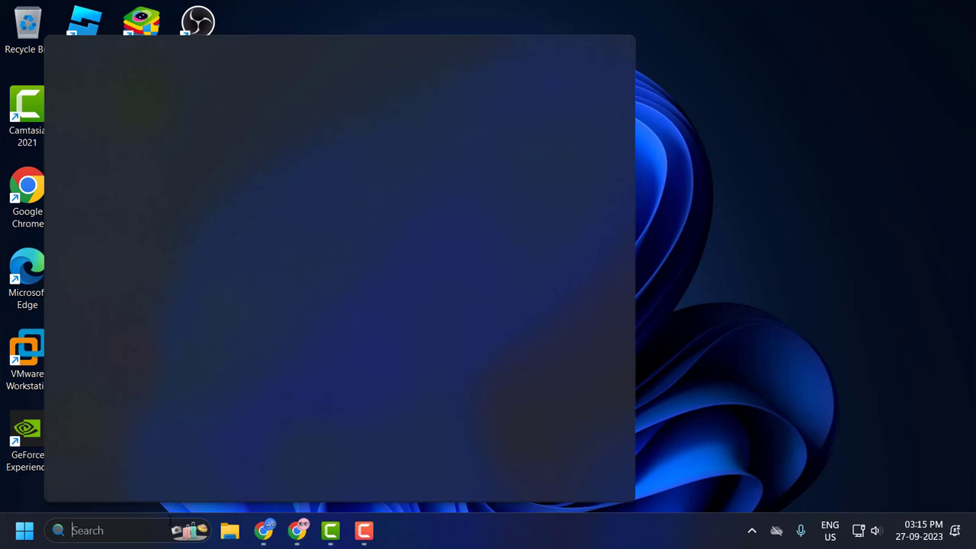
- Find Troubleshoot settings through taskbar search and run the Audio troubleshooter from Other troubleshooters
text(tro)
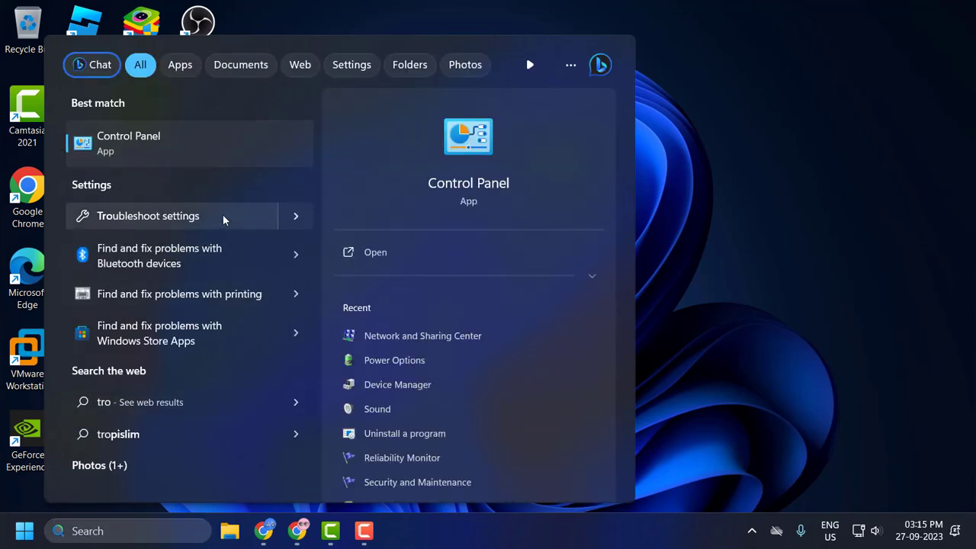
click(148, 215)
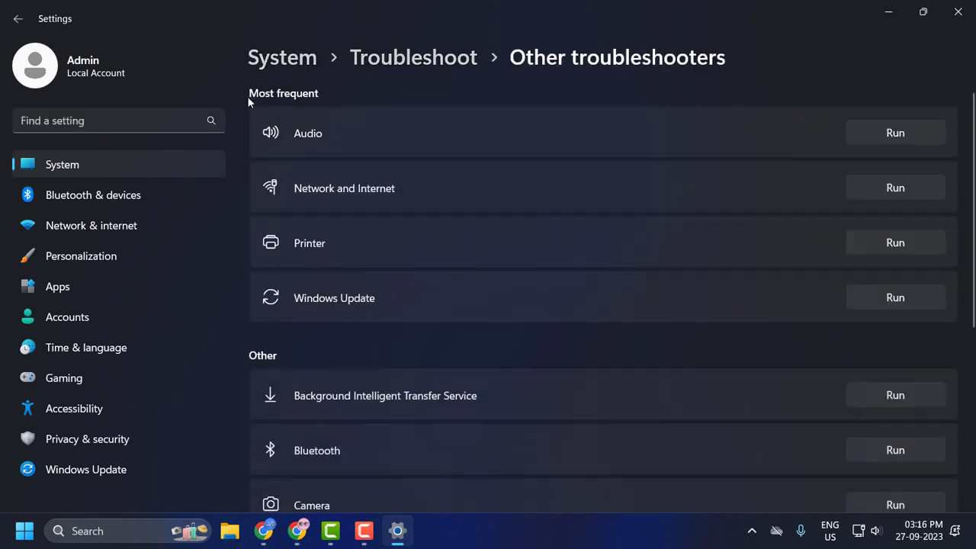
mouse_move(297, 141)
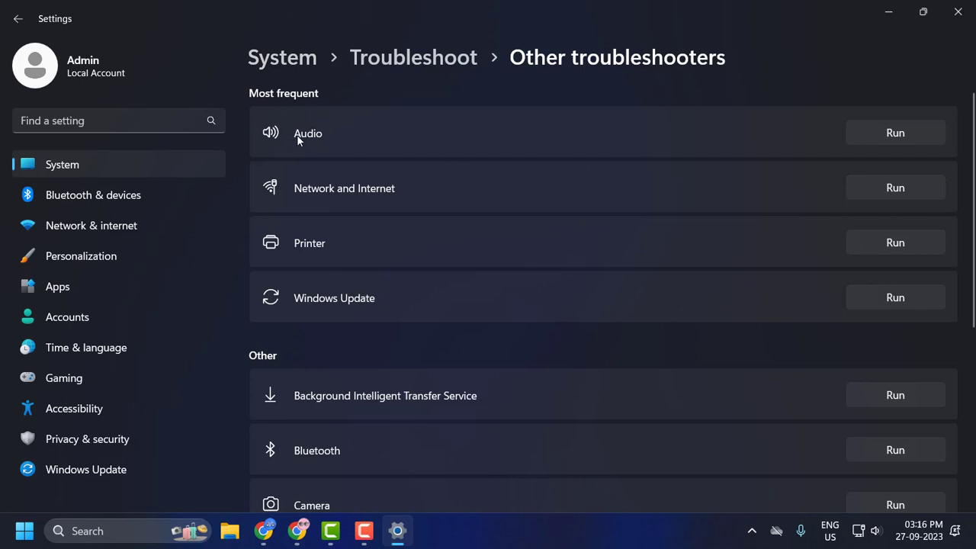
click(894, 132)
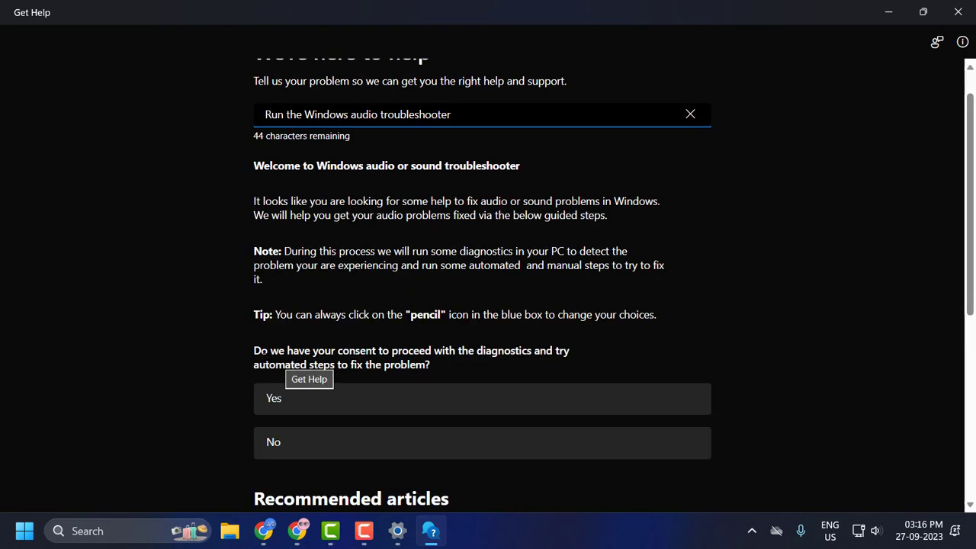
mouse_move(525, 369)
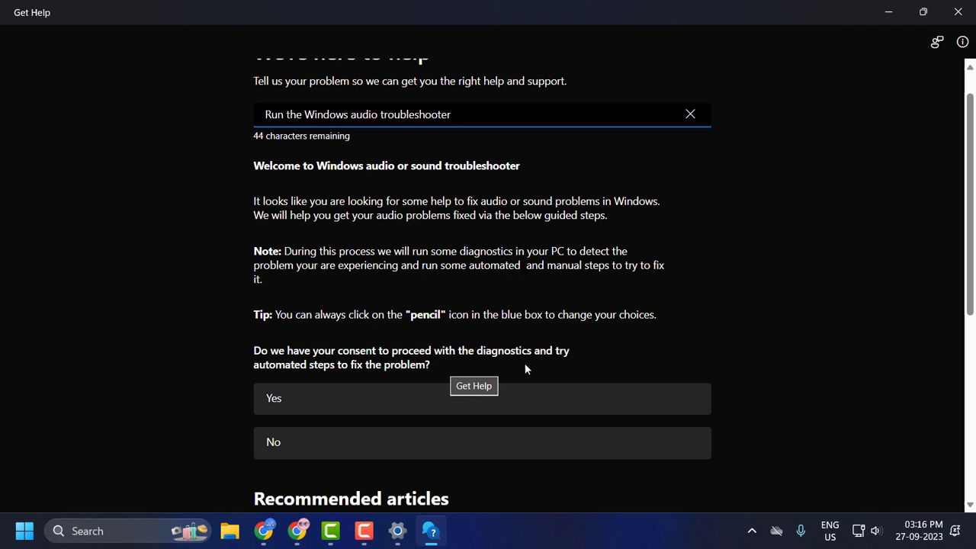
mouse_move(341, 380)
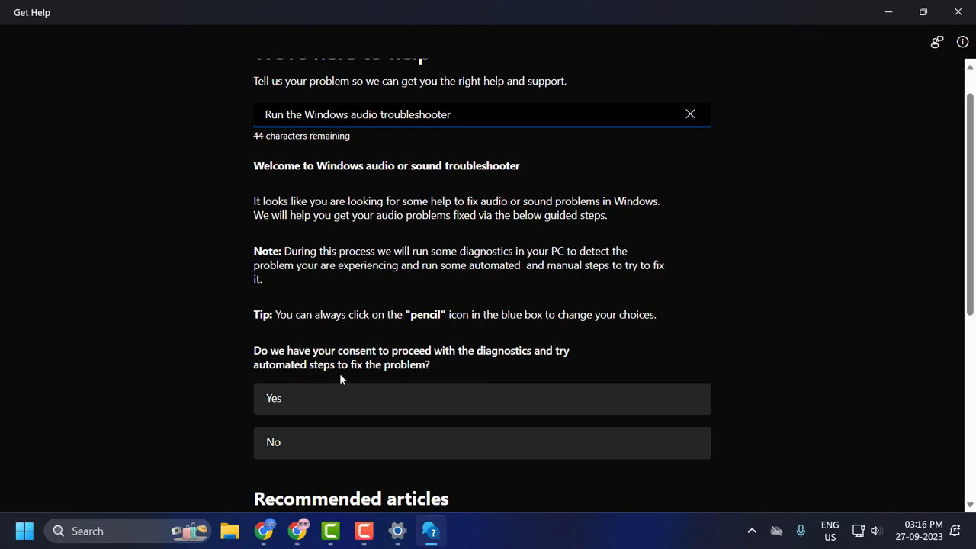
mouse_move(335, 407)
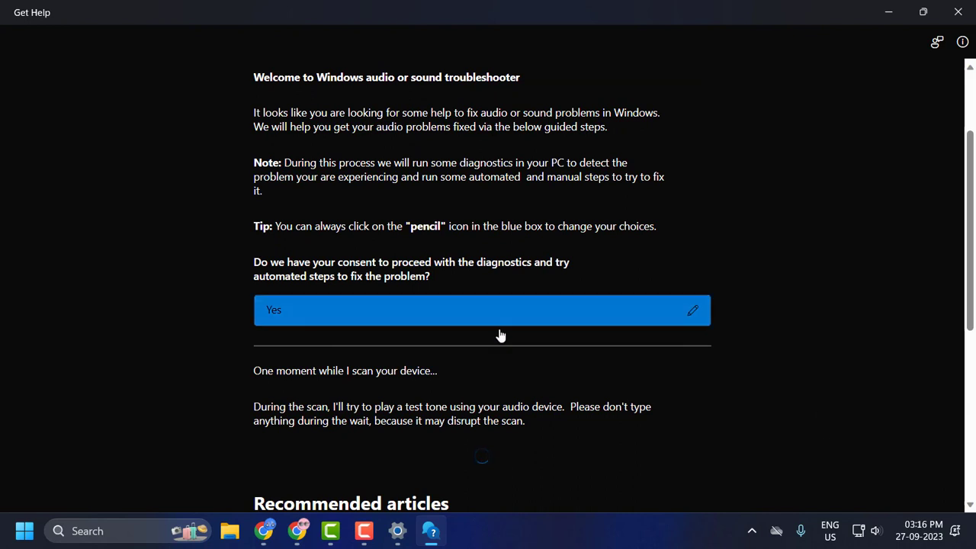
- Let the audio diagnostics scan run, close Settings, and search 'dev' for Device Manager
scroll(down, 3)
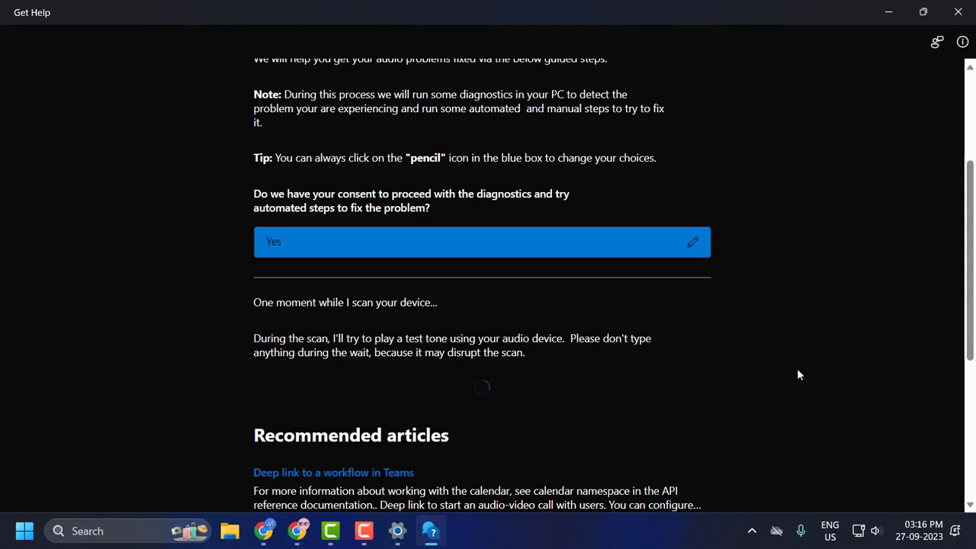
mouse_move(809, 359)
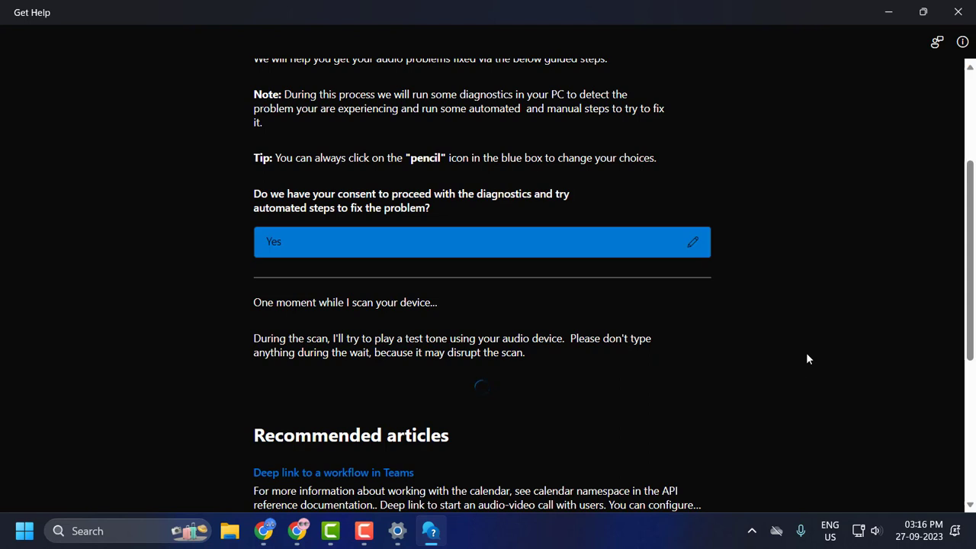
mouse_move(908, 68)
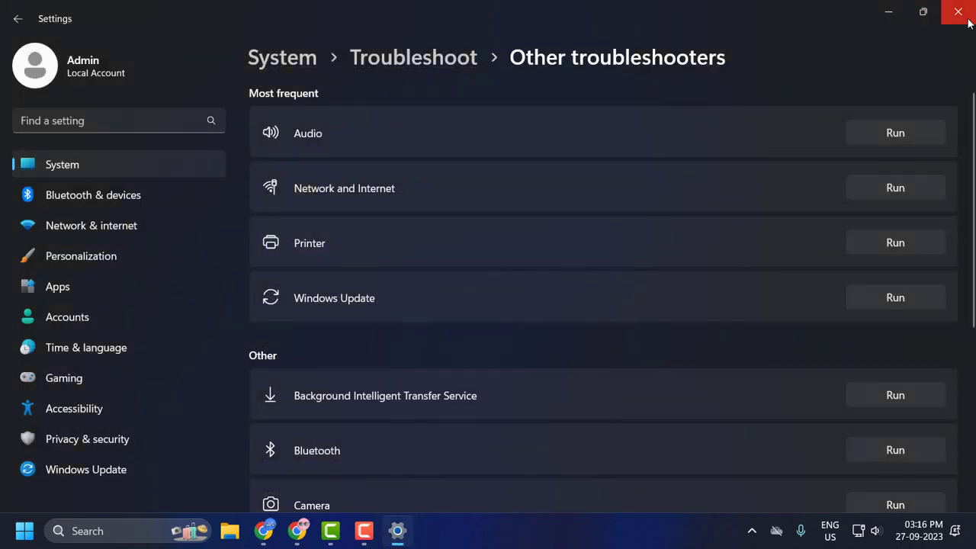
click(958, 12)
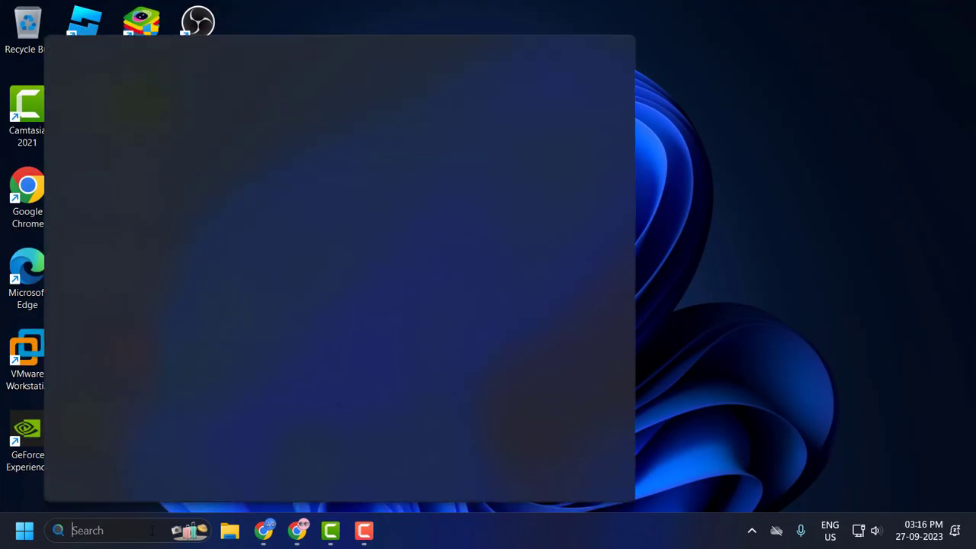
text(dev)
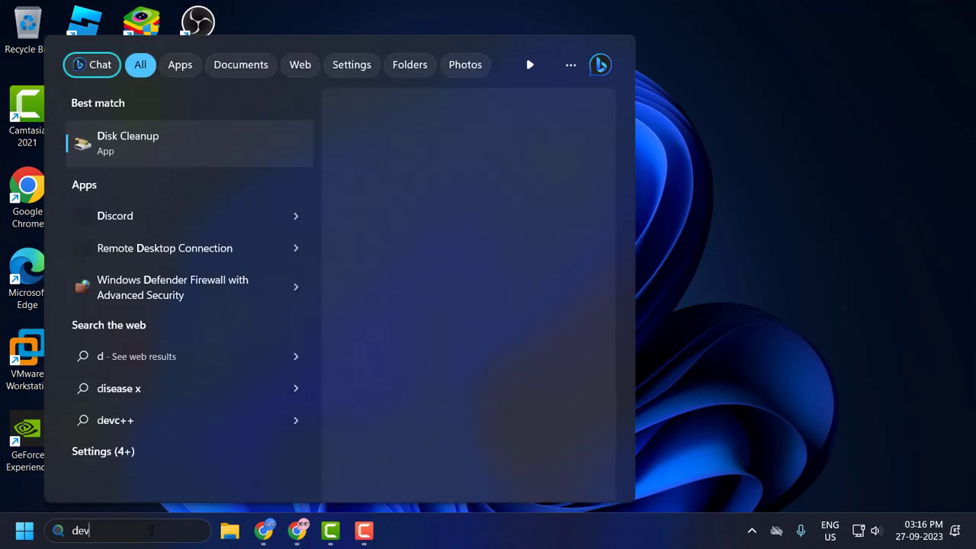
text(Home)
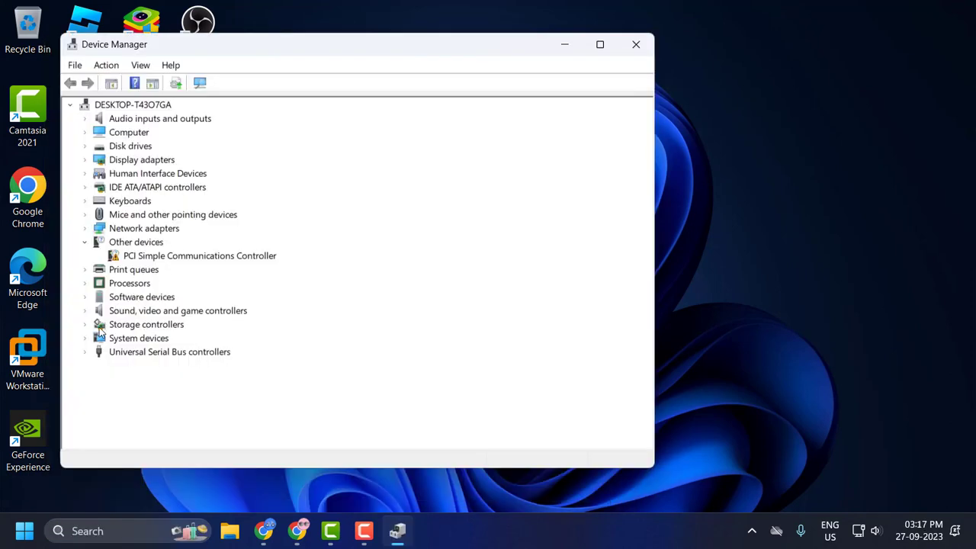
- Auto-search for a High Definition Audio Device driver, which is already current, then search Control Panel
click(84, 310)
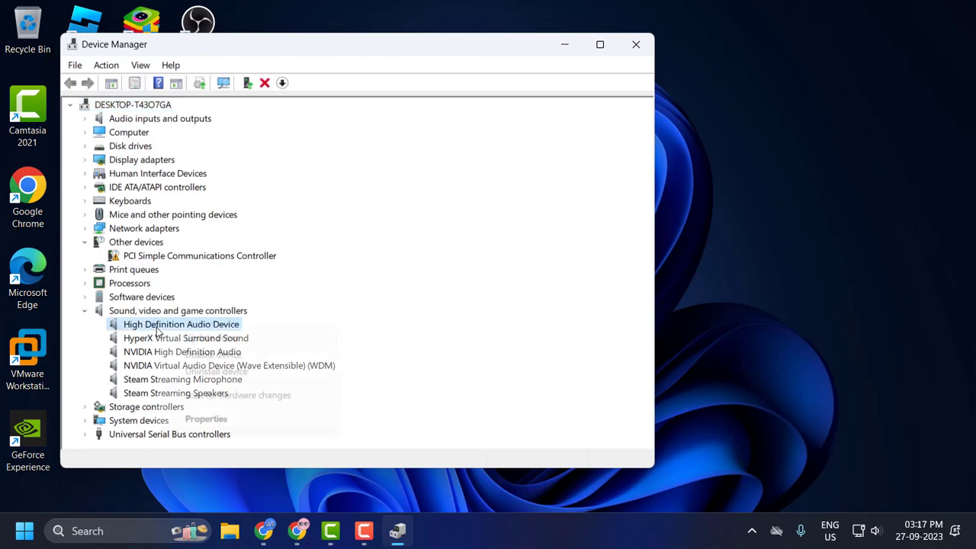
right_click(181, 324)
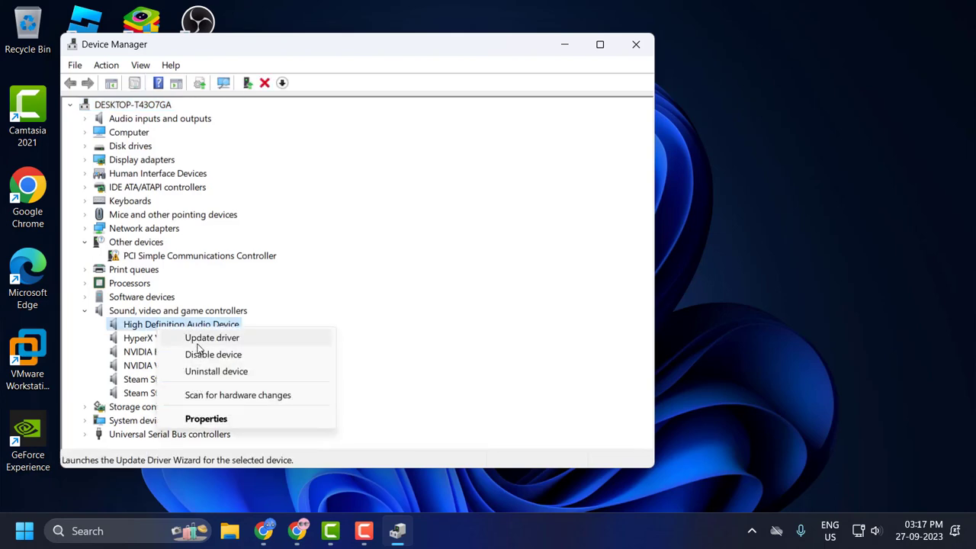
click(212, 337)
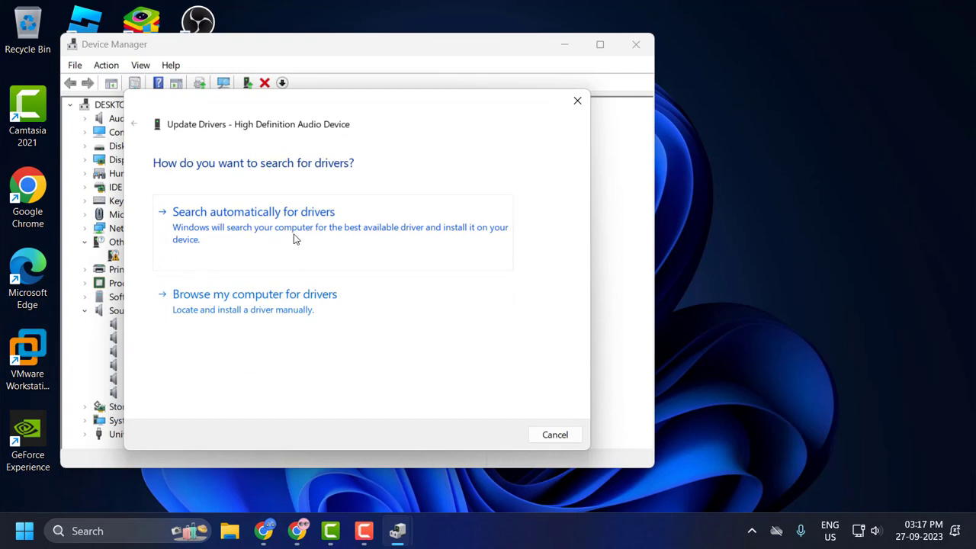
click(253, 211)
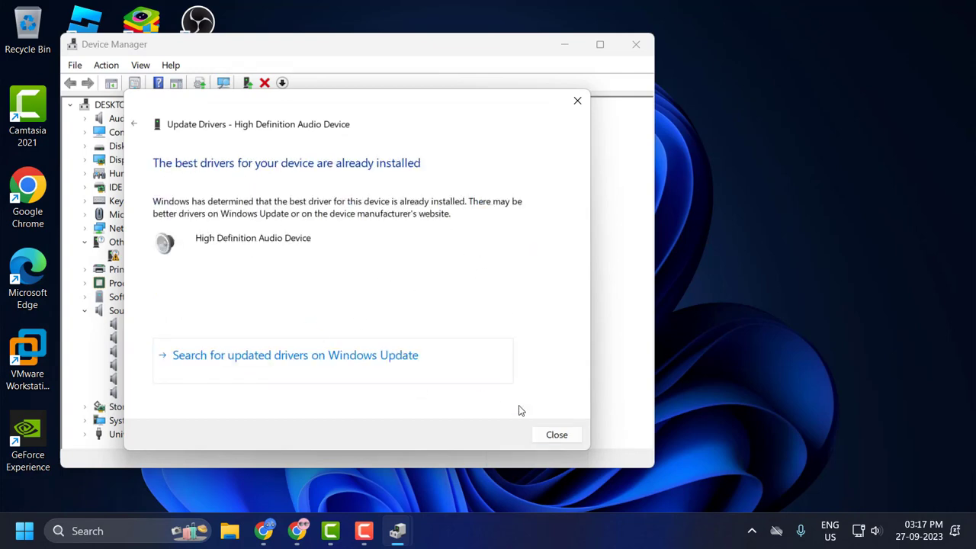
click(557, 434)
text(c)
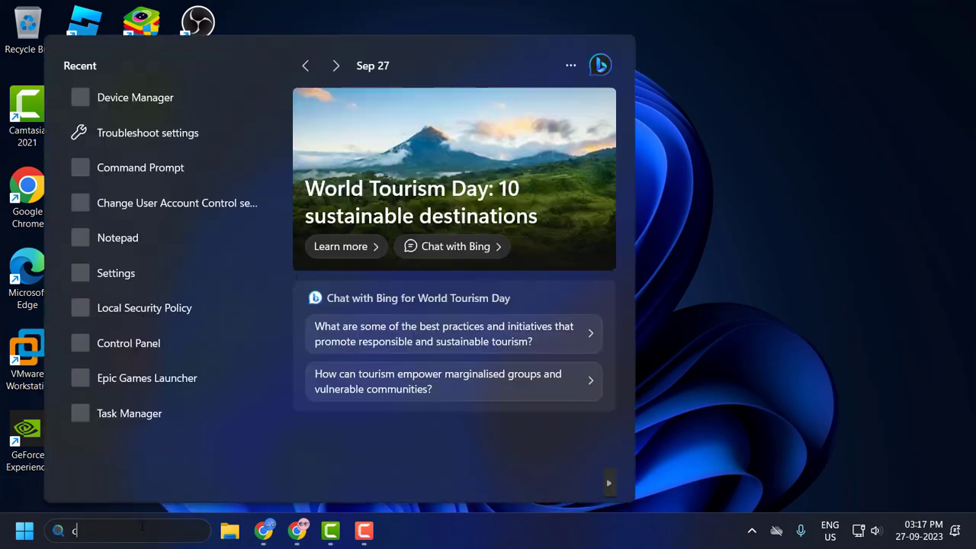
text(on)
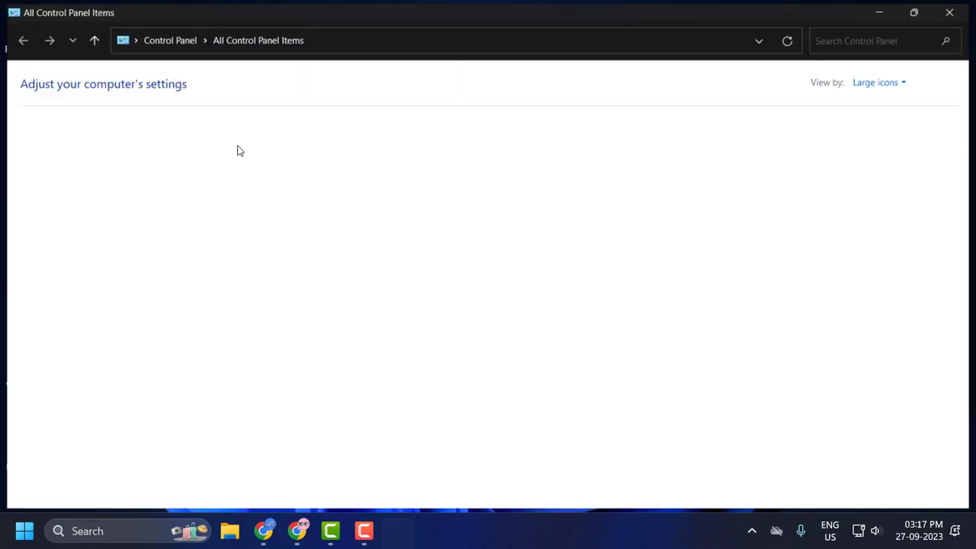
- Open Sound from All Control Panel Items to view the playback devices
click(876, 83)
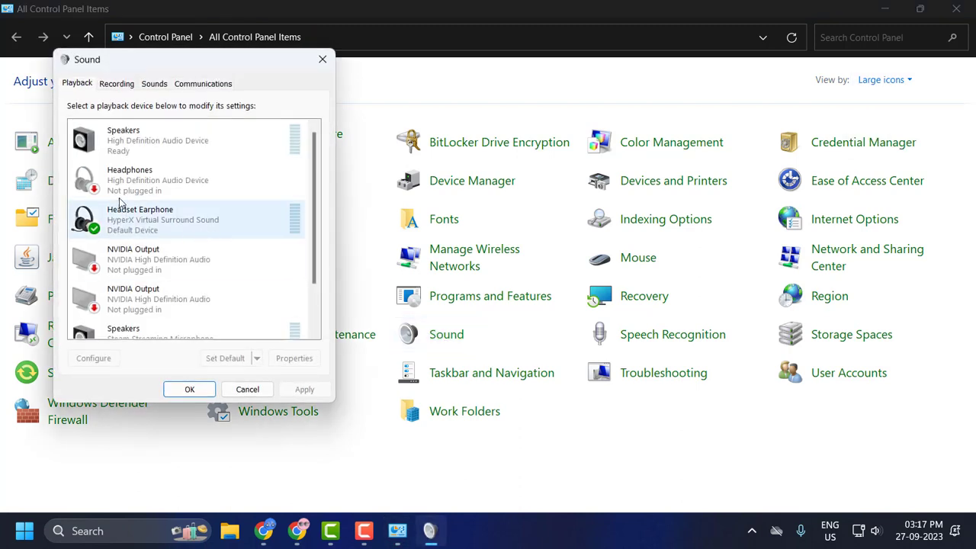
click(187, 139)
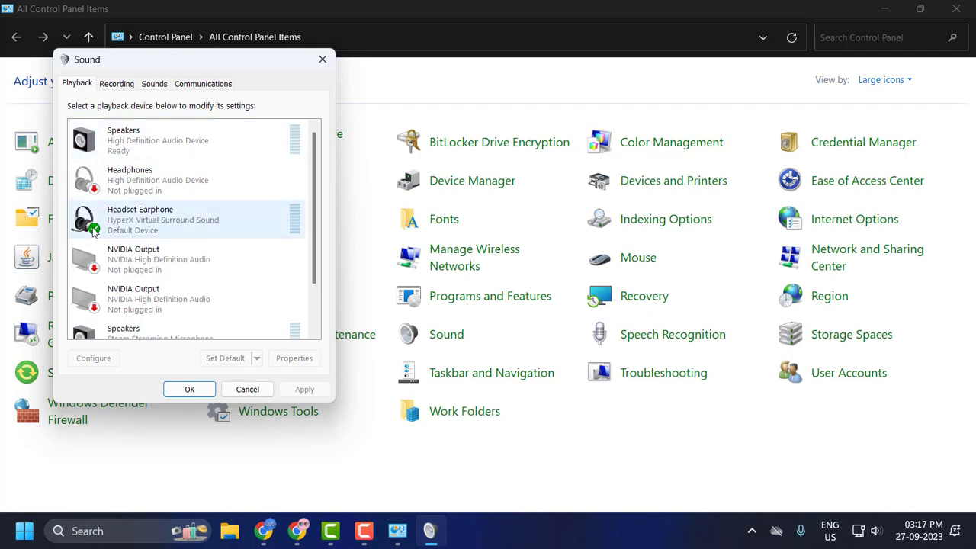
right_click(123, 139)
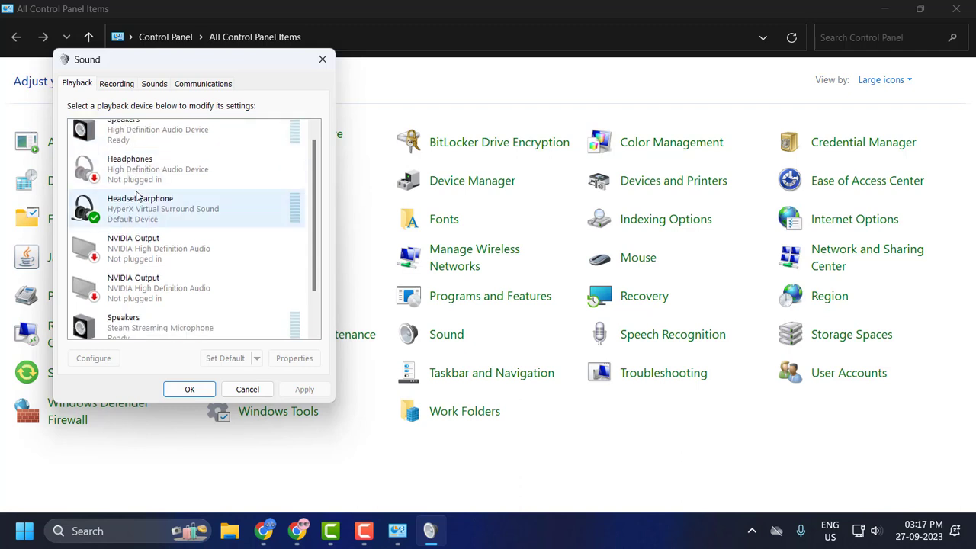
right_click(133, 287)
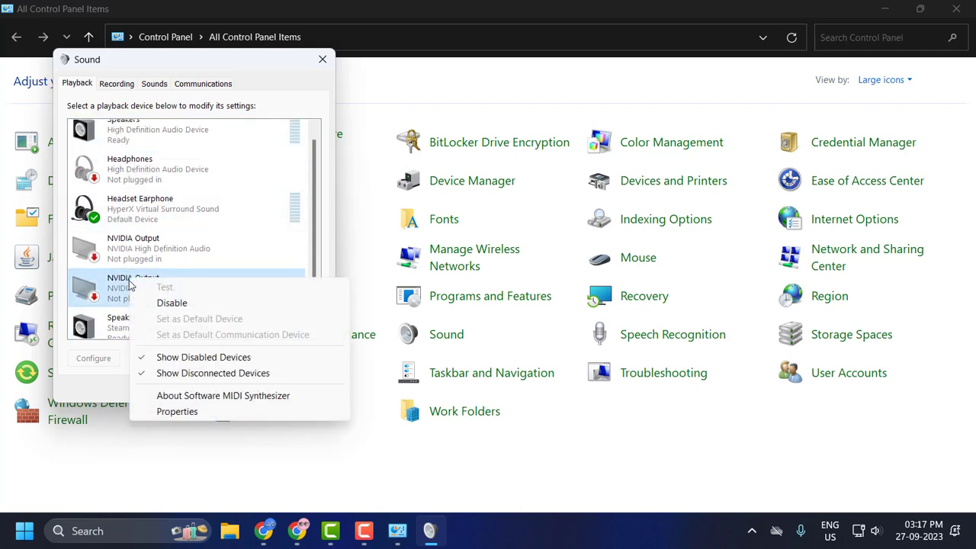
click(160, 133)
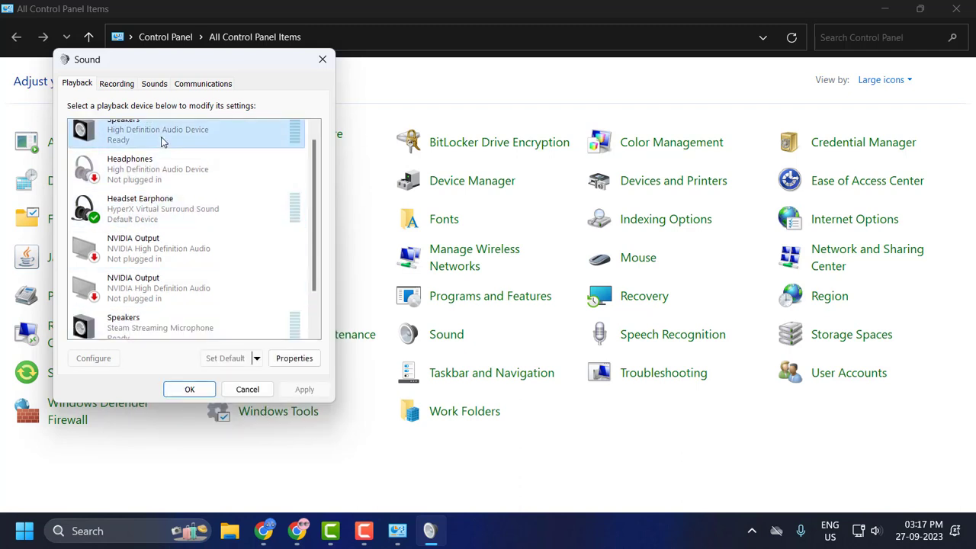